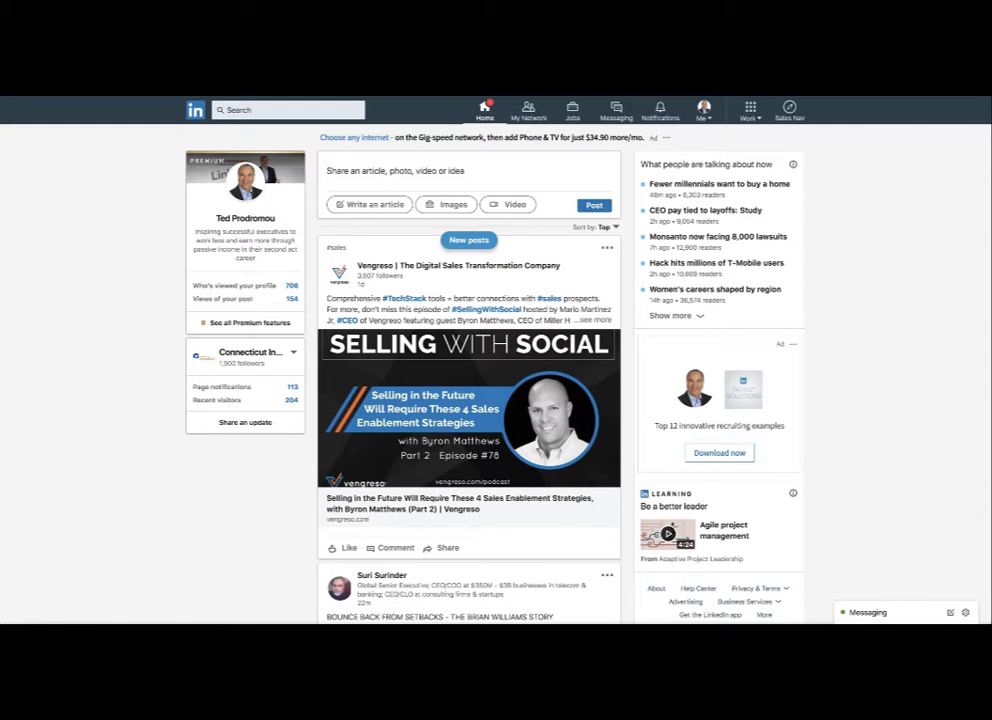
mouse_move(58, 454)
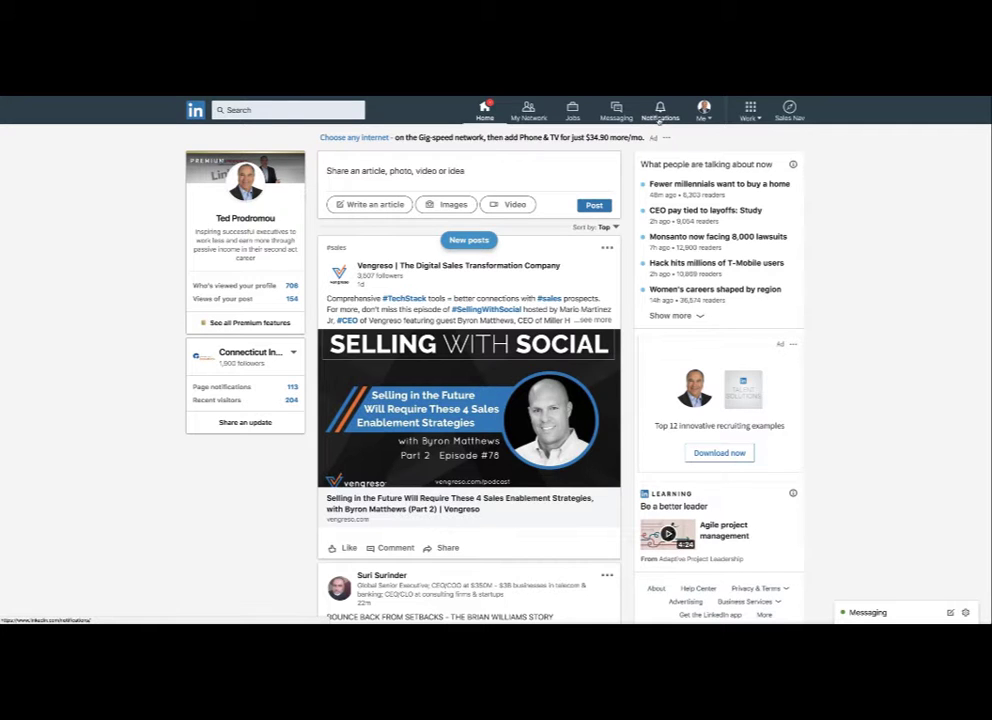
Step: Go to the Notifications page and view the On LinkedIn notification settings
left_click(660, 110)
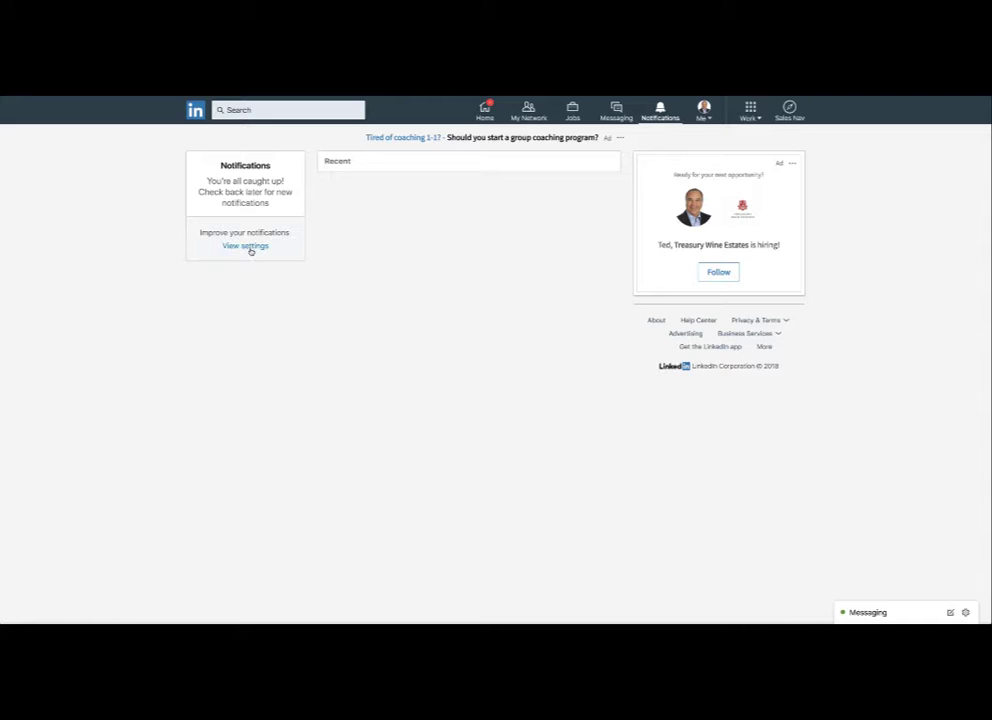
left_click(245, 246)
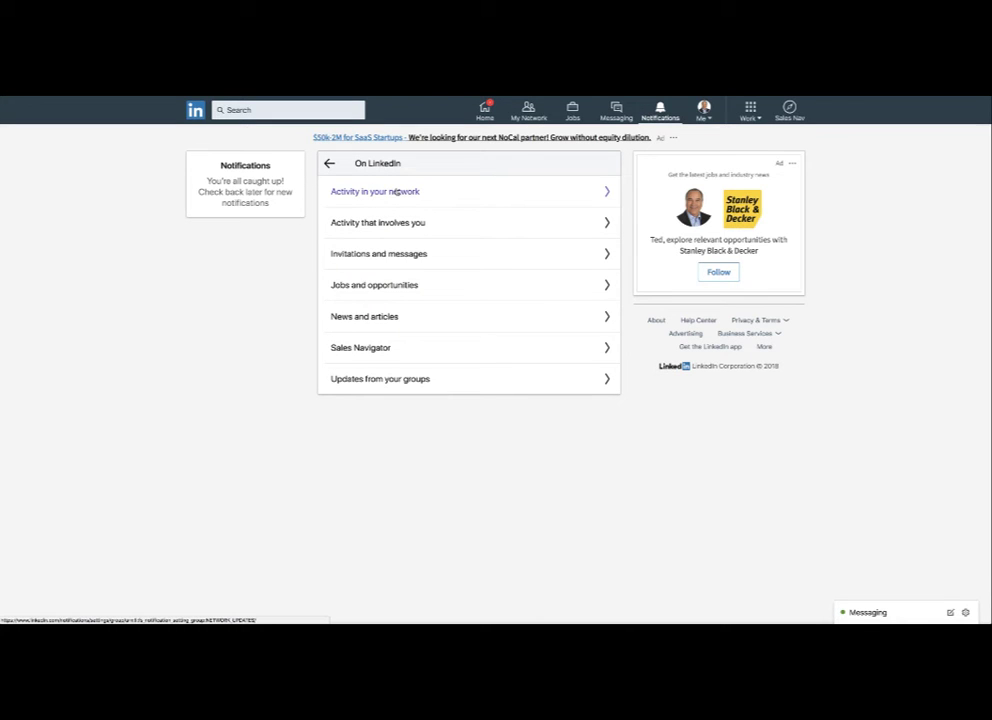
left_click(374, 191)
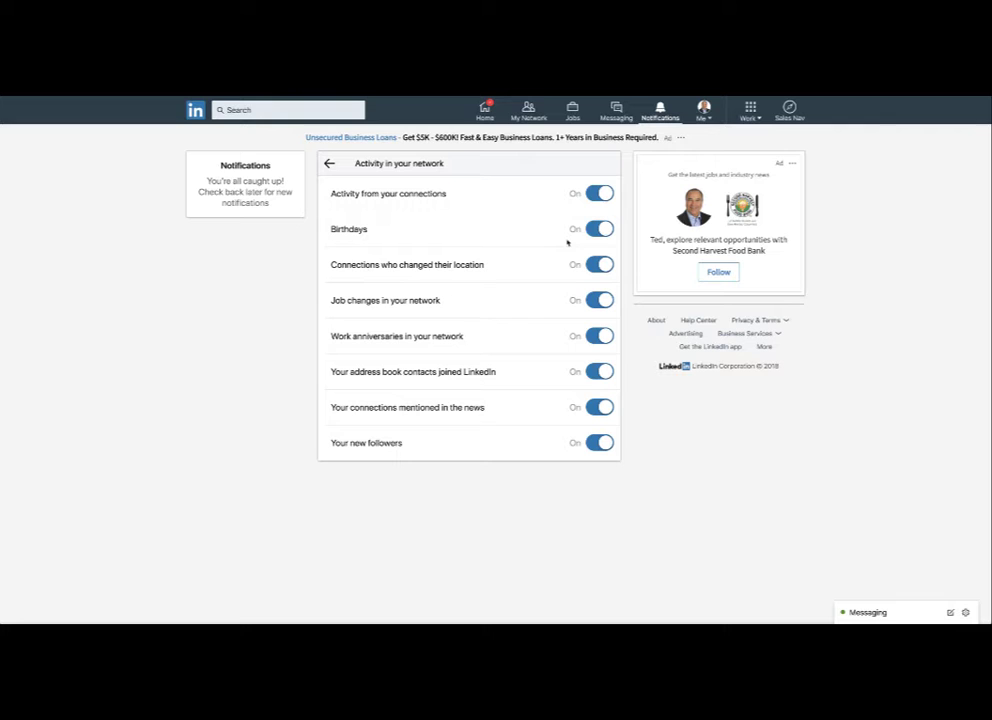
mouse_move(458, 278)
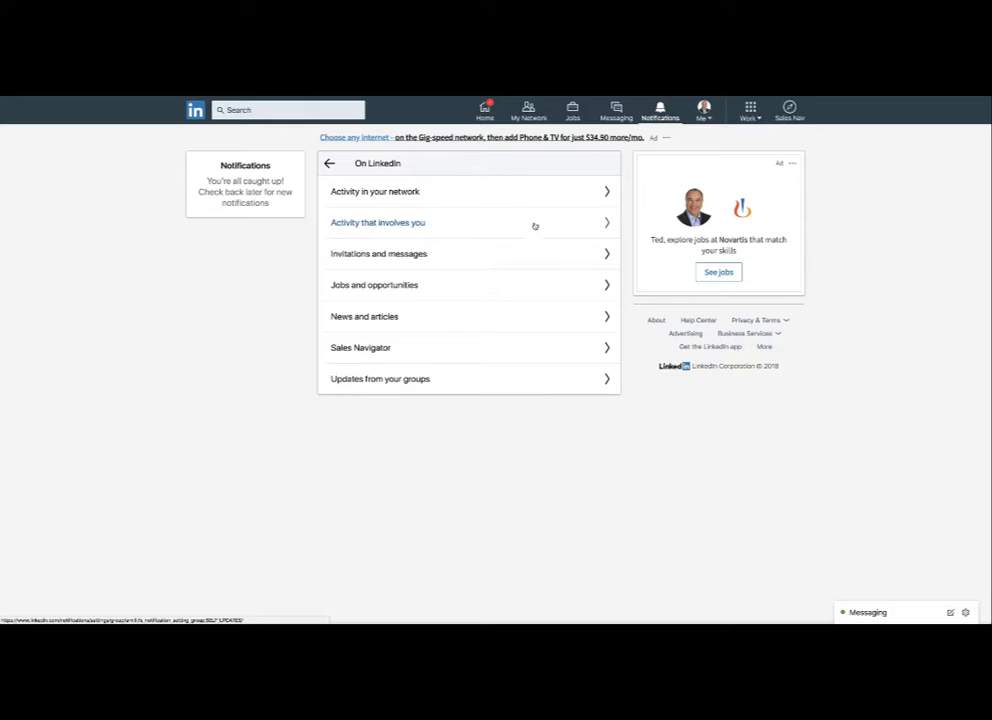
Step: Review Activity that involves you, then the Invitations and messages settings, leaving mentor recommendations on
left_click(377, 222)
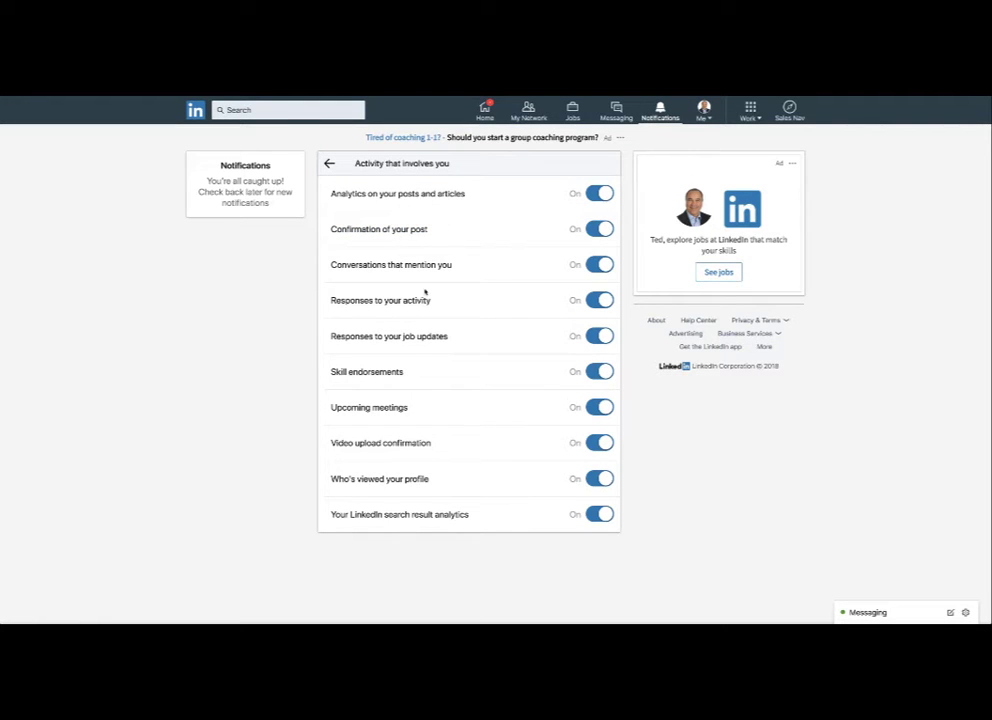
left_click(330, 163)
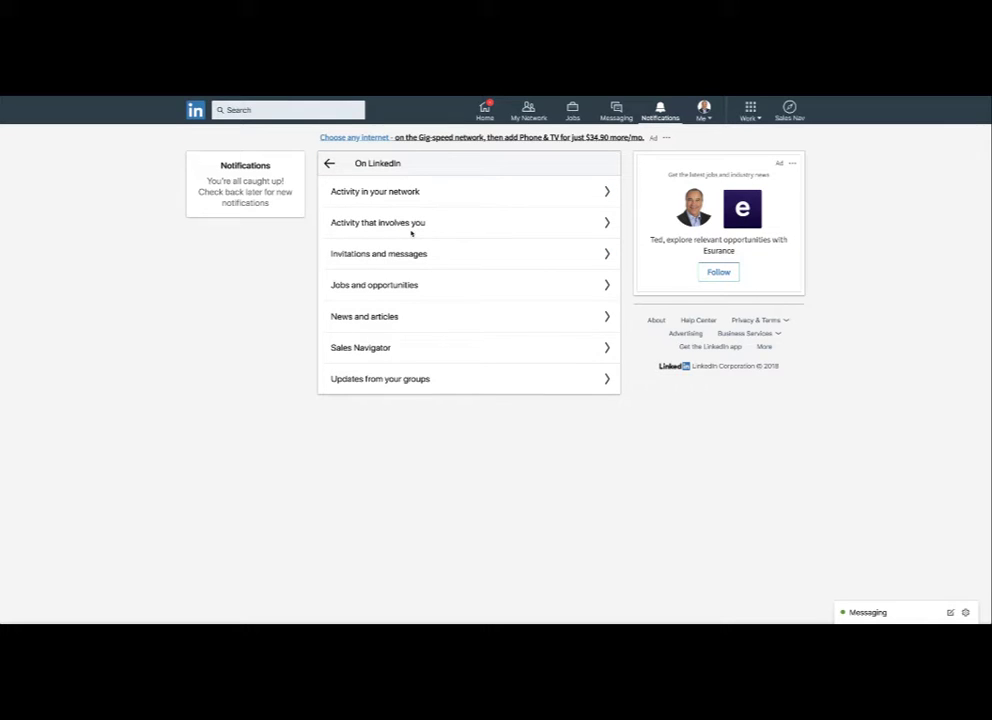
left_click(378, 253)
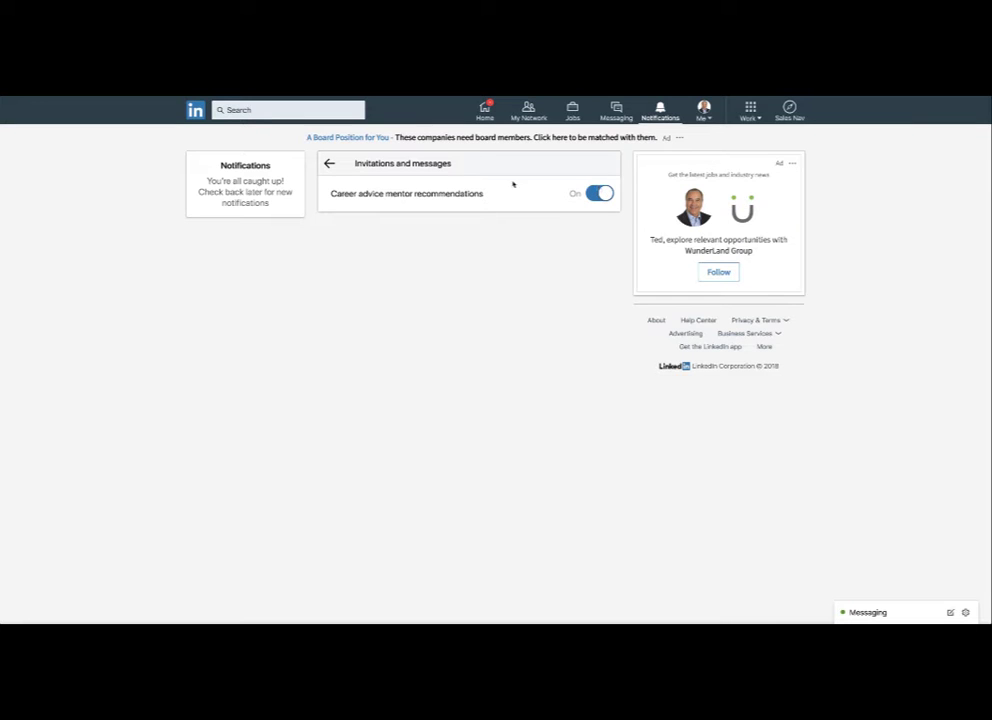
Step: Return to the categories and review Jobs and opportunities, leaving hiring trends and ProFinder requests on
left_click(329, 163)
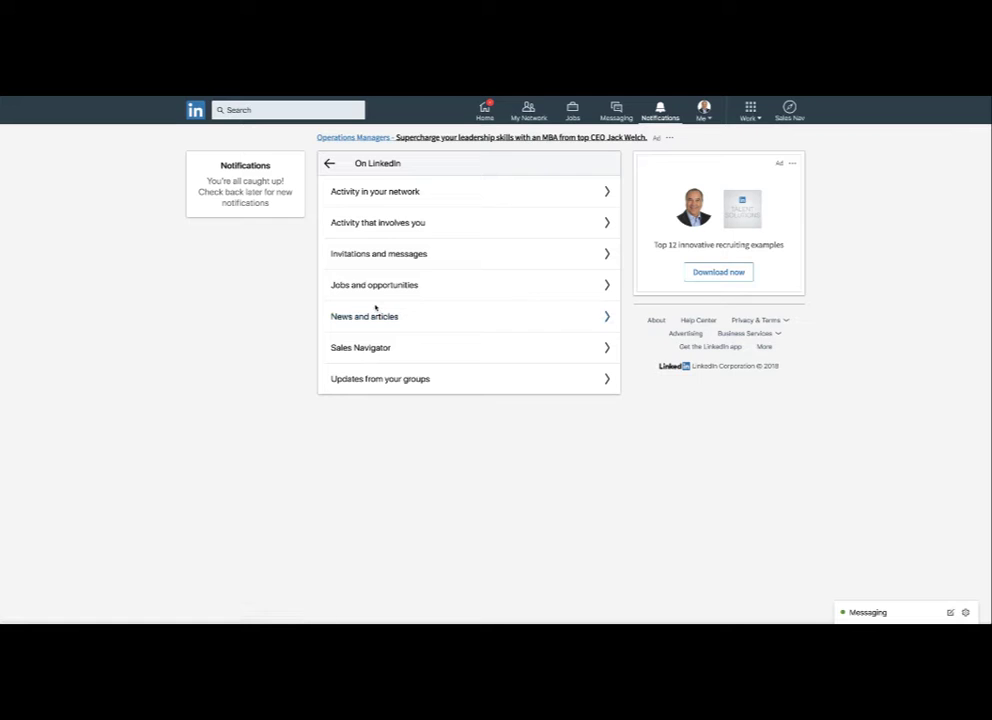
left_click(373, 285)
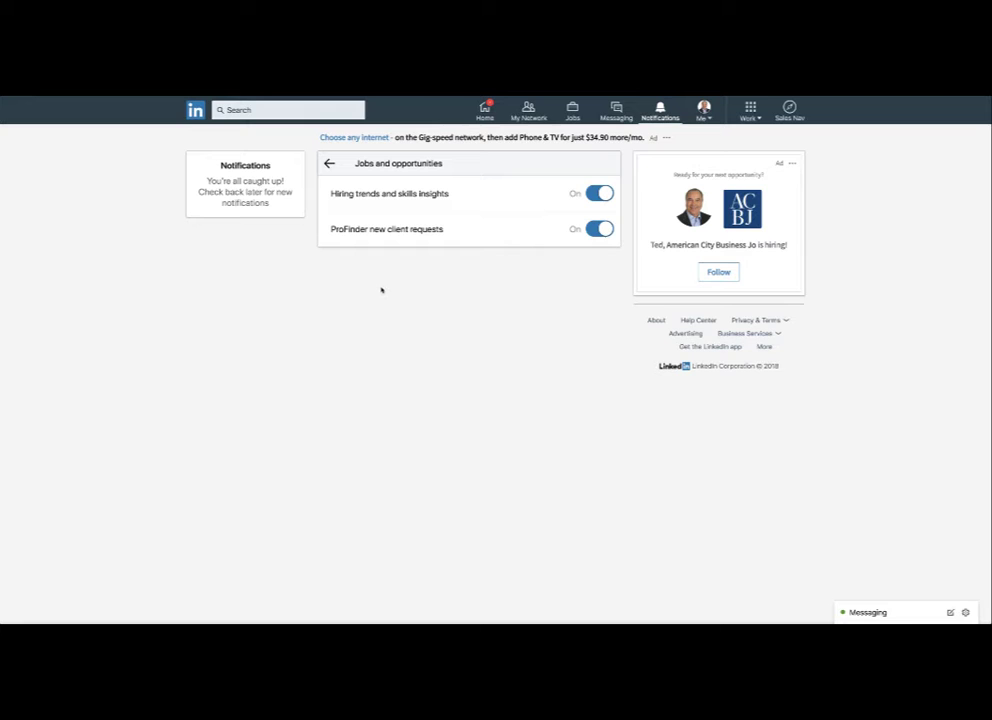
Step: Review the News and articles and Sales Navigator settings, both left on, returning to the categories list
left_click(329, 163)
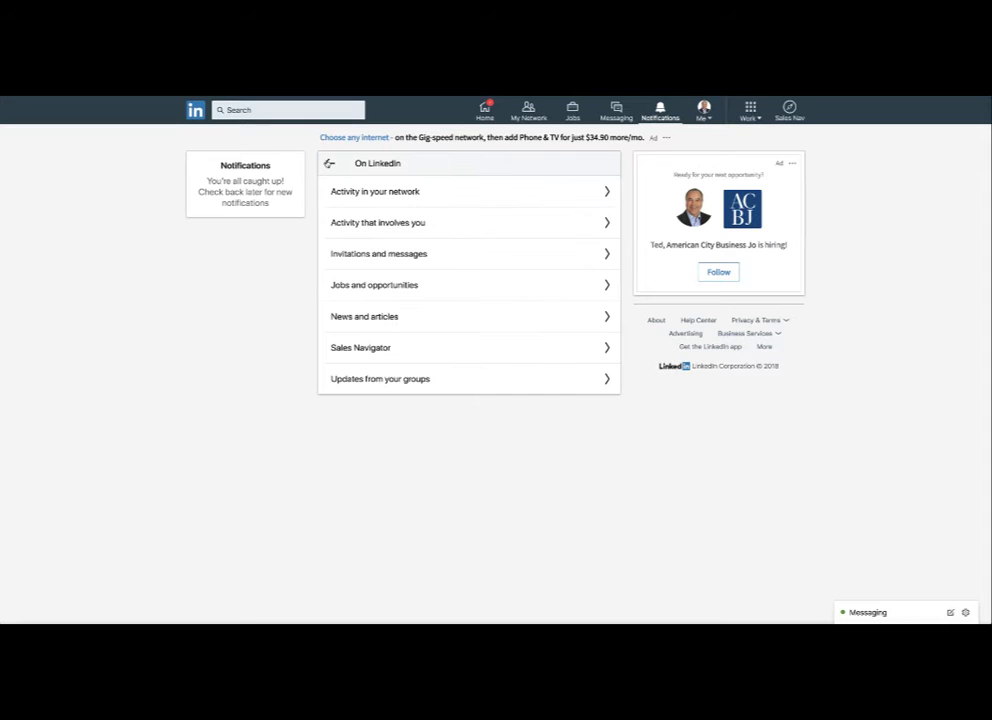
left_click(364, 316)
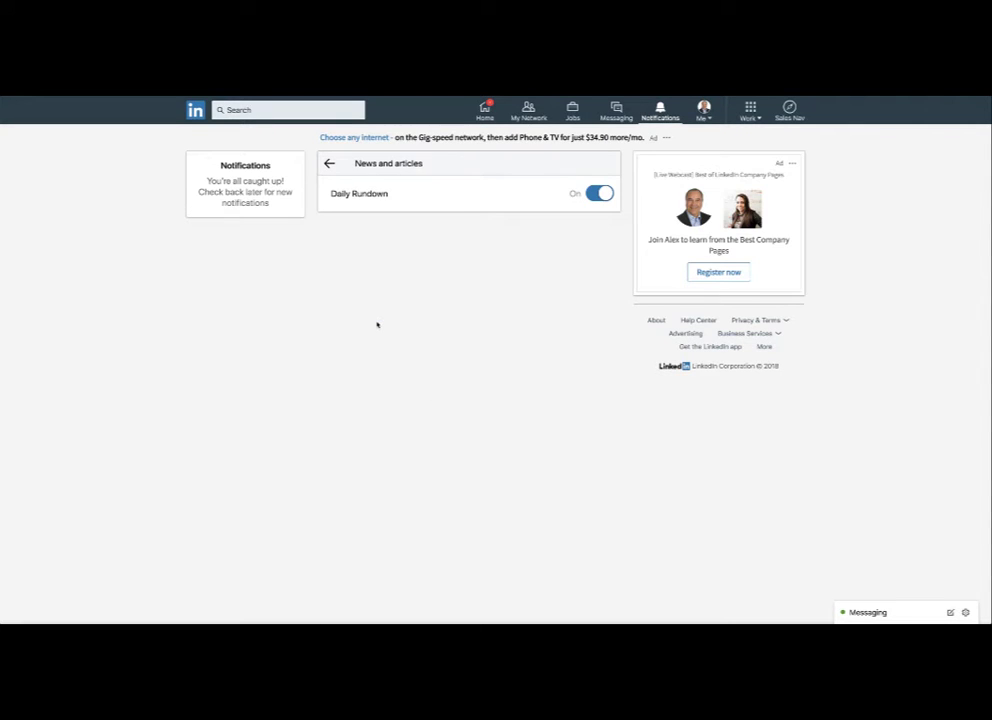
left_click(329, 163)
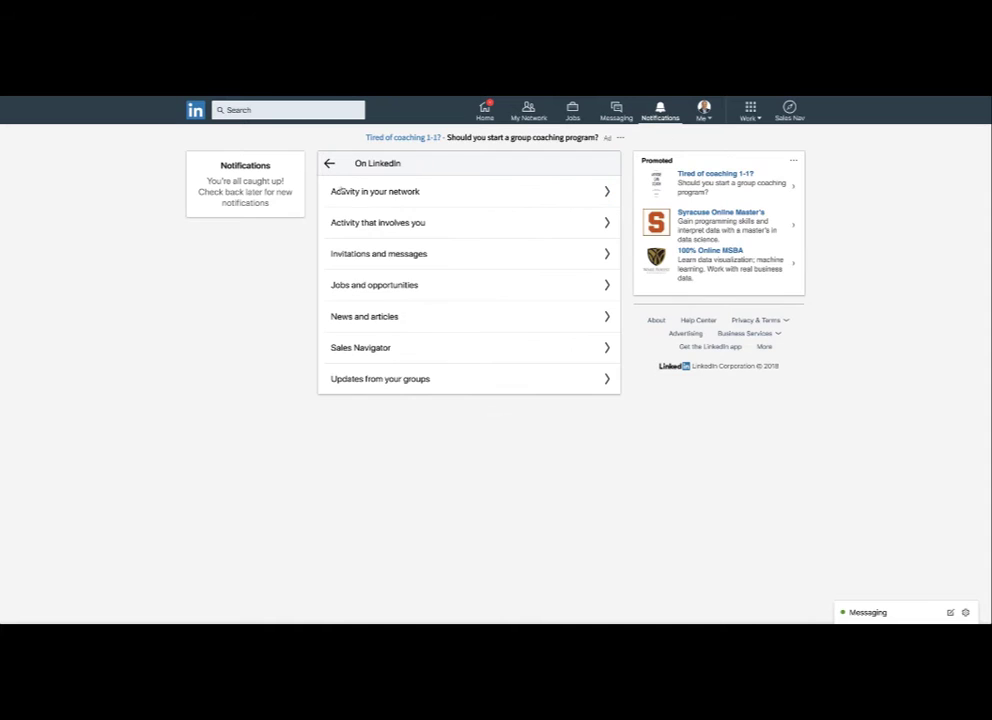
left_click(360, 347)
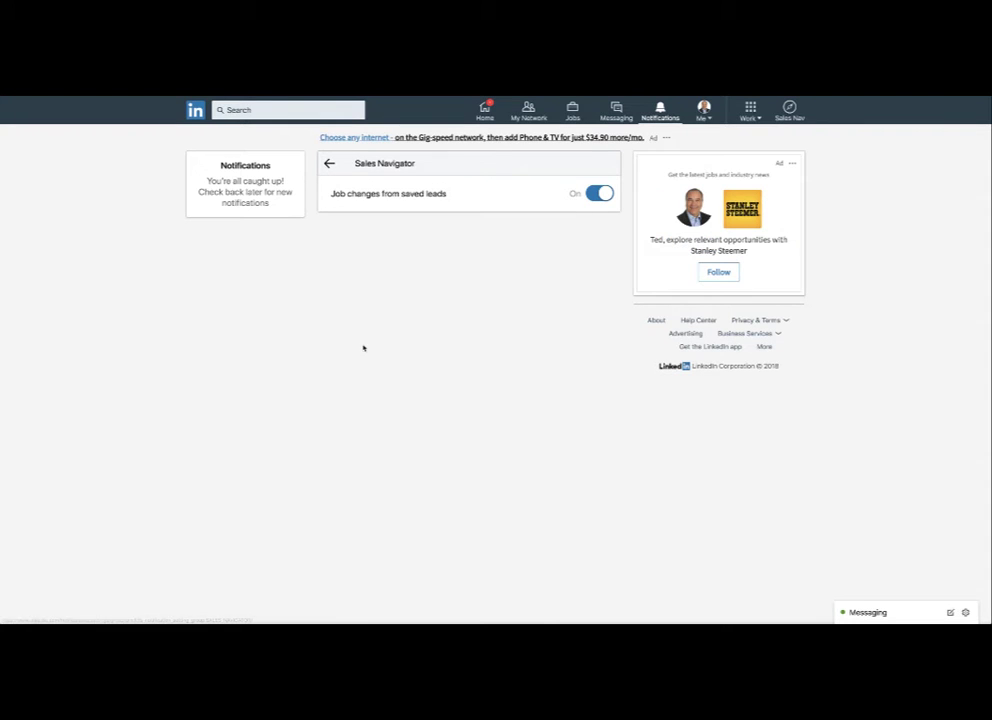
left_click(329, 163)
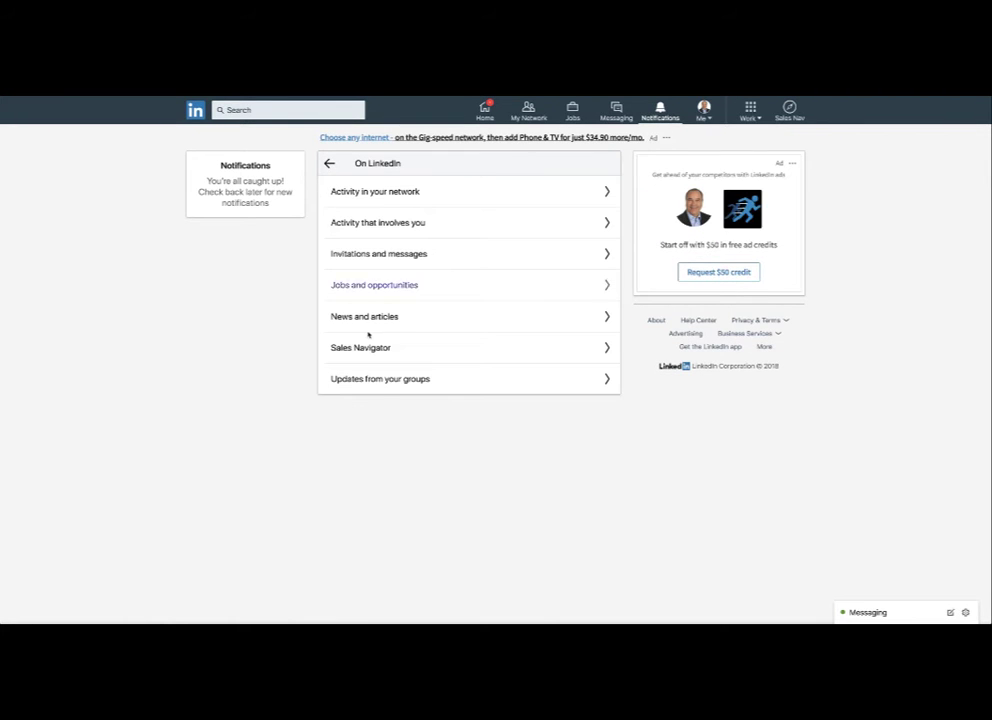
Step: Review Updates from your groups, leaving group join approvals and group invitations on
left_click(380, 378)
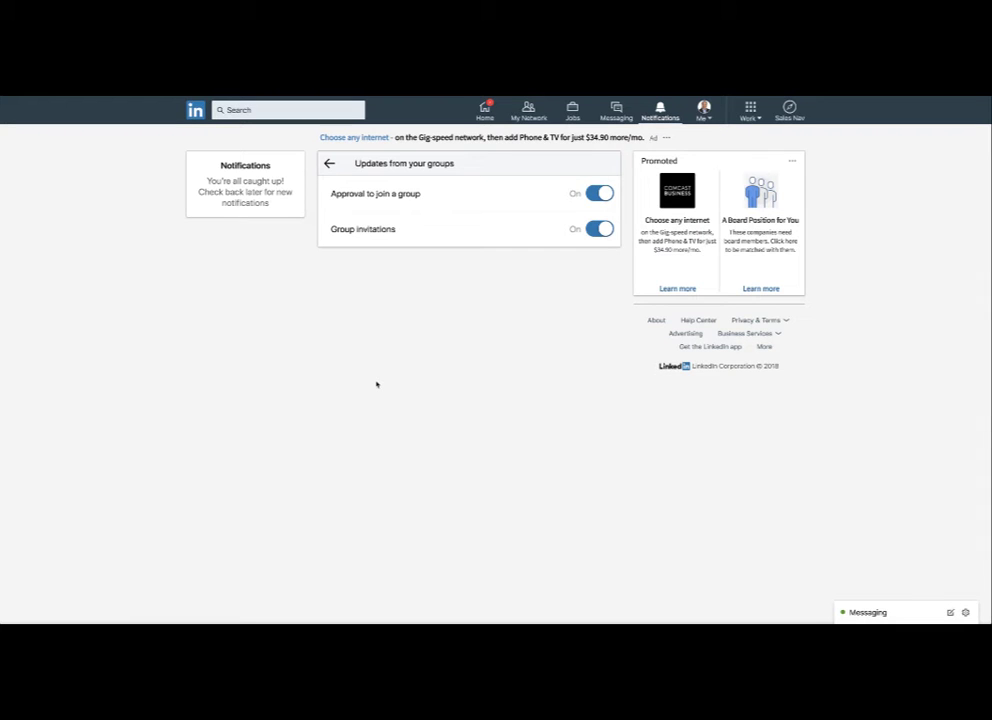
mouse_move(356, 276)
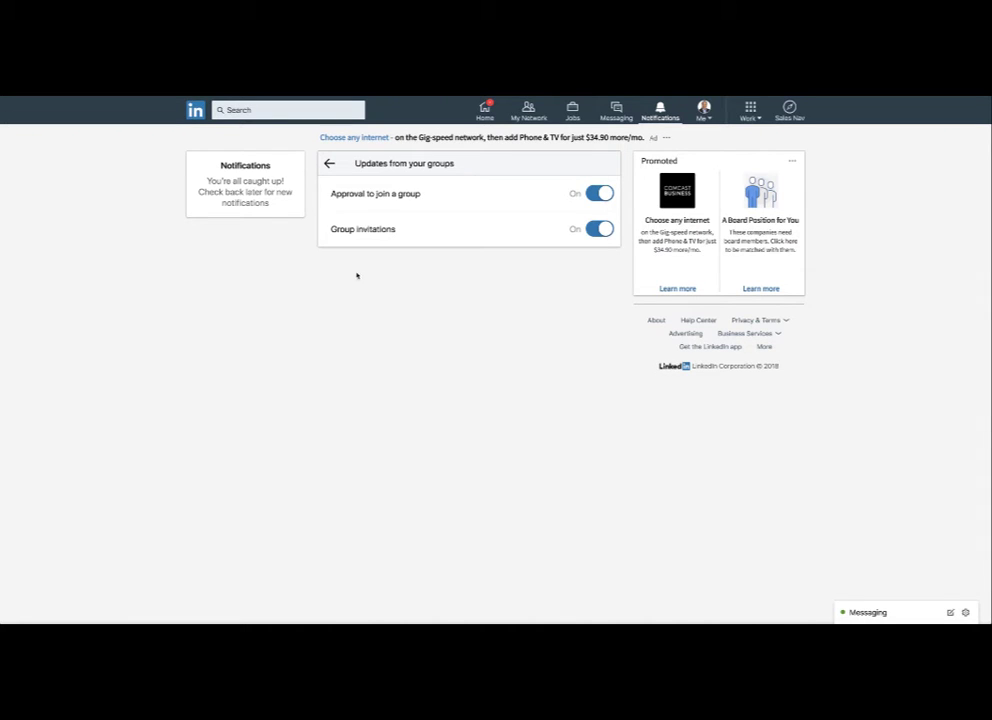
Step: Leave the group settings and return to the main notifications page
left_click(329, 163)
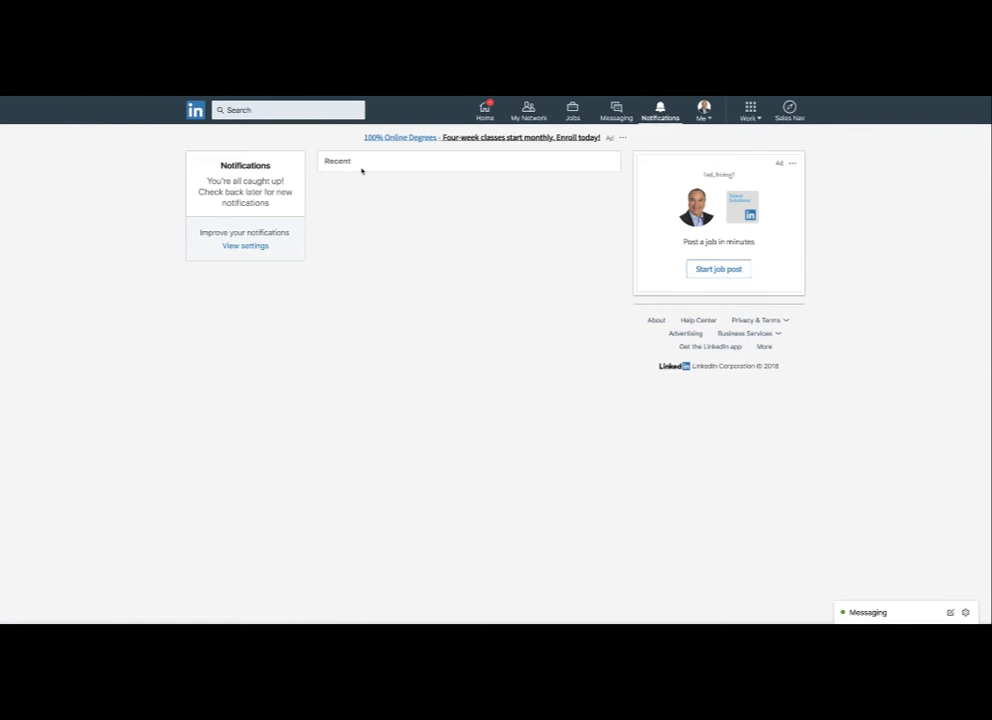
mouse_move(390, 261)
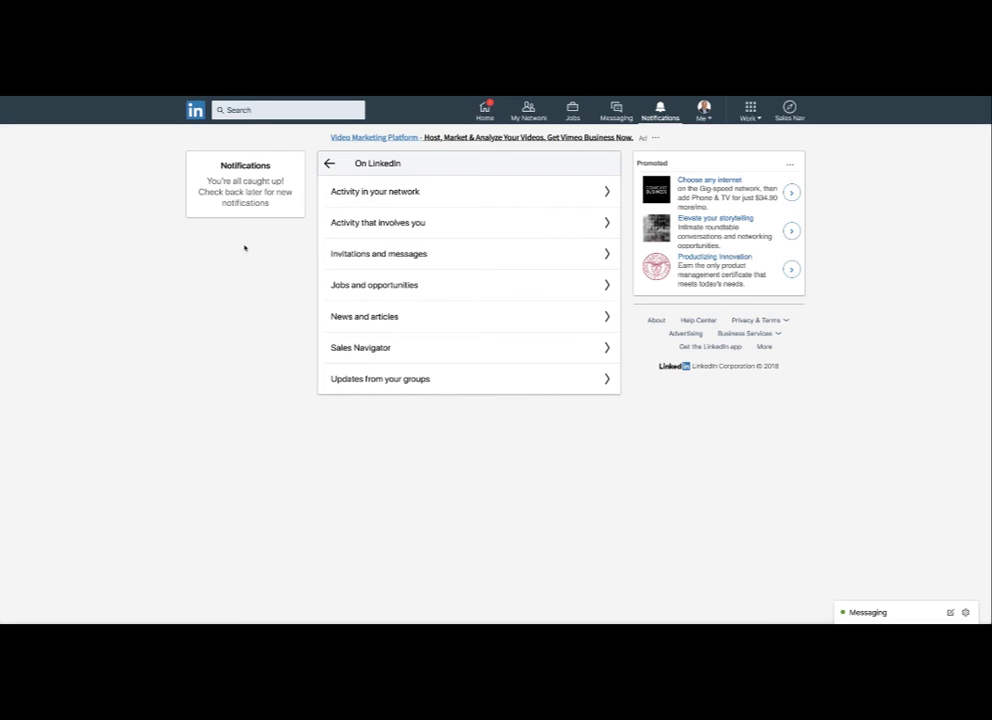
Step: Review Activity in your network again, leaving all eight notification types on
left_click(374, 191)
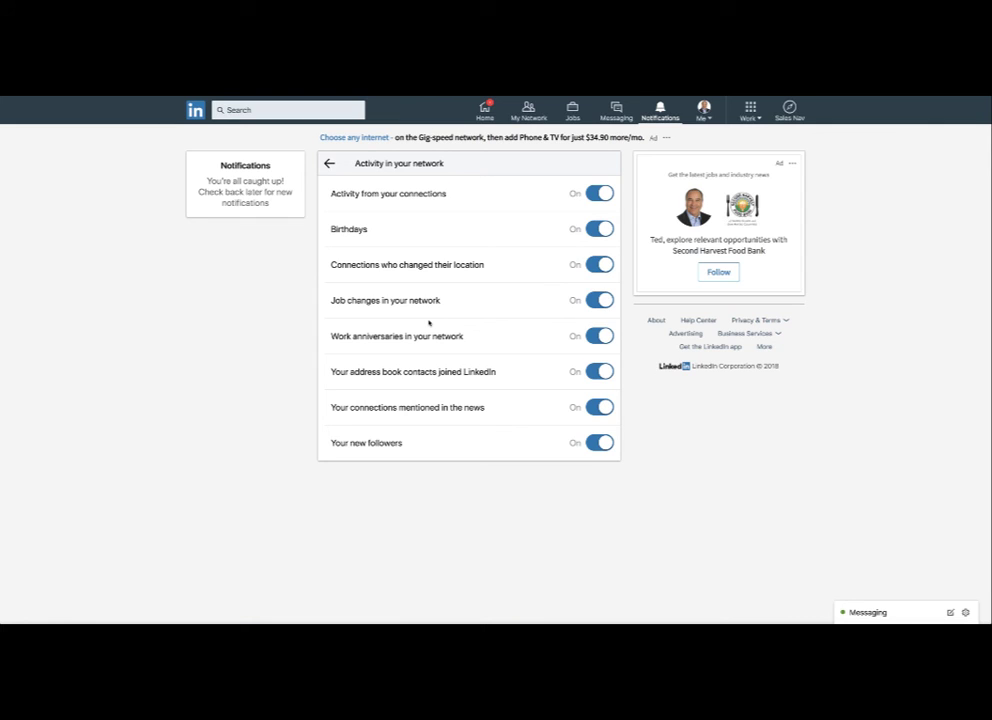
mouse_move(250, 307)
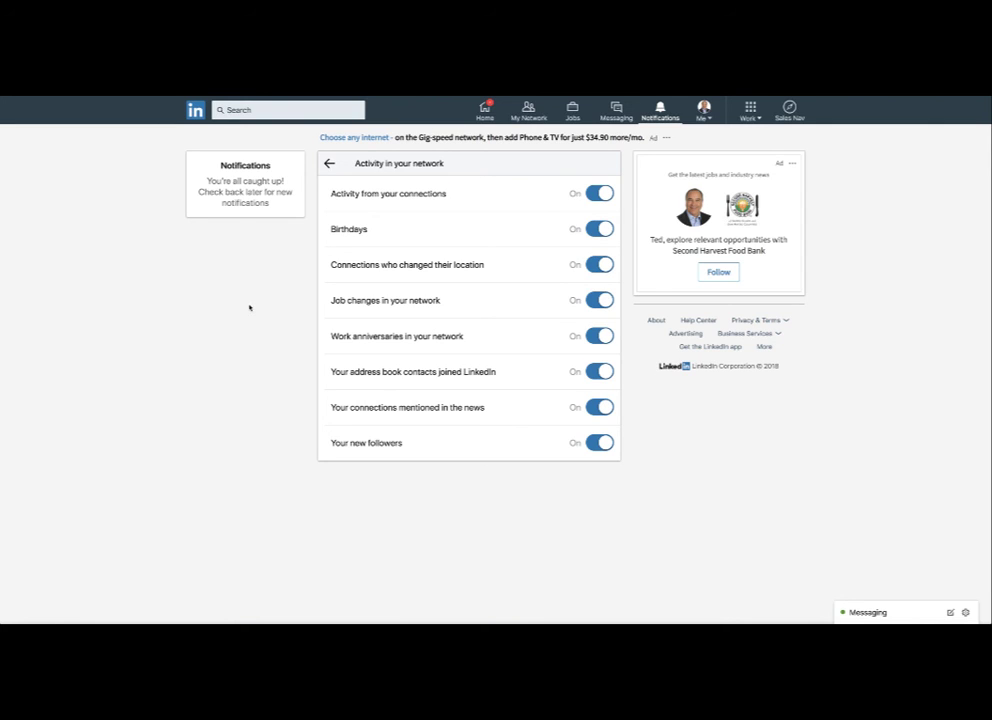